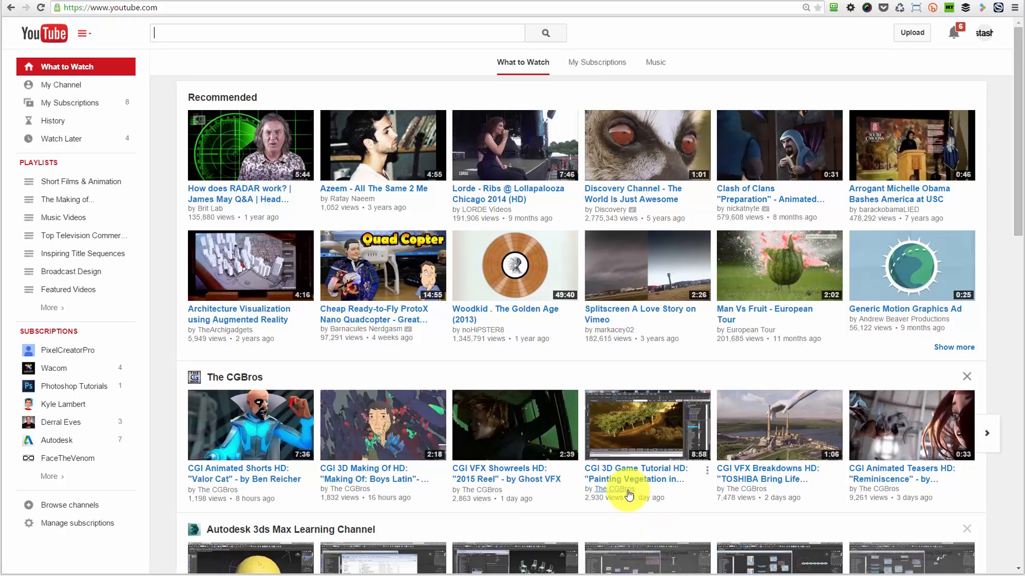
pyautogui.moveTo(612, 432)
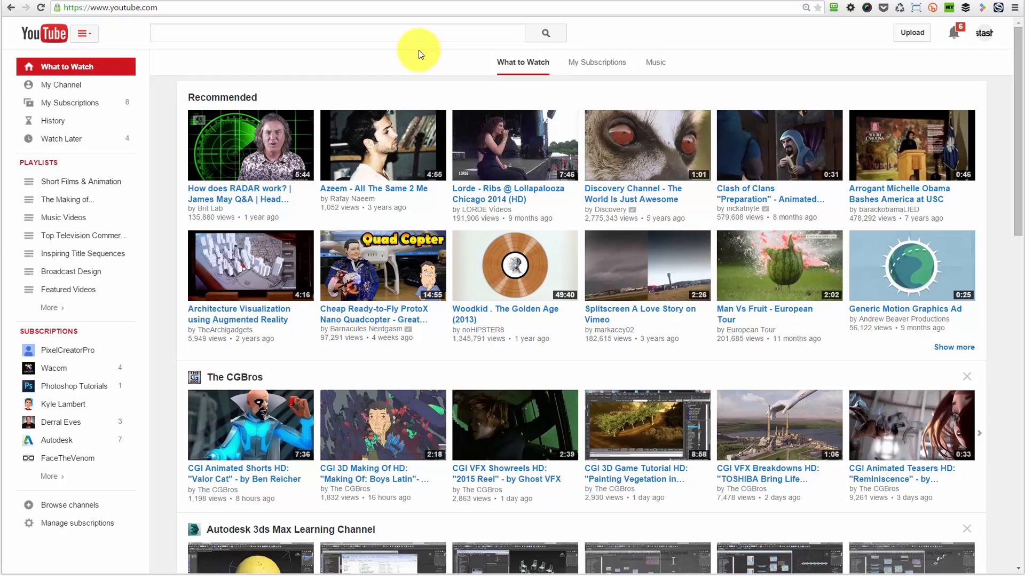
pyautogui.moveTo(946, 80)
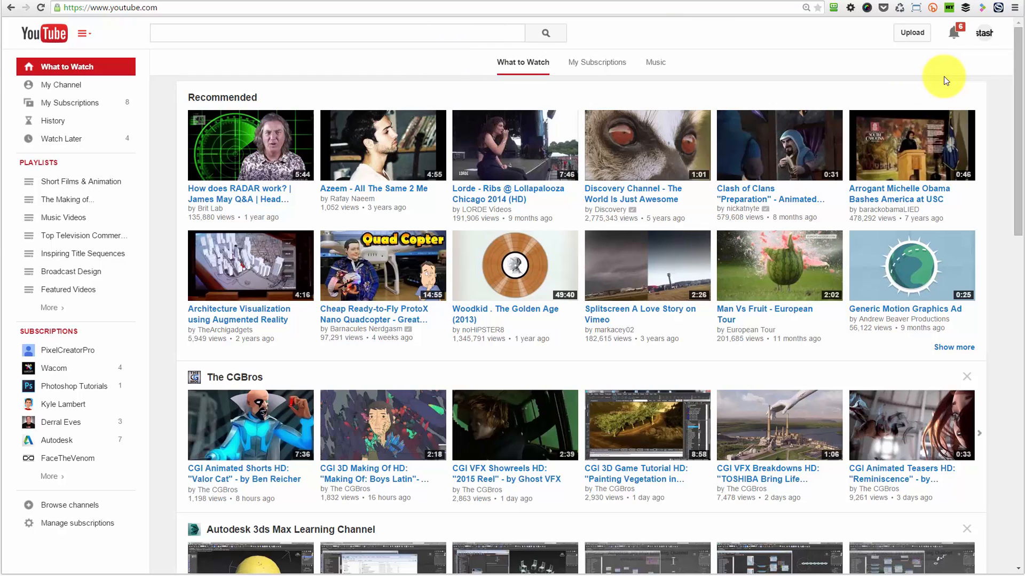
pyautogui.moveTo(984, 78)
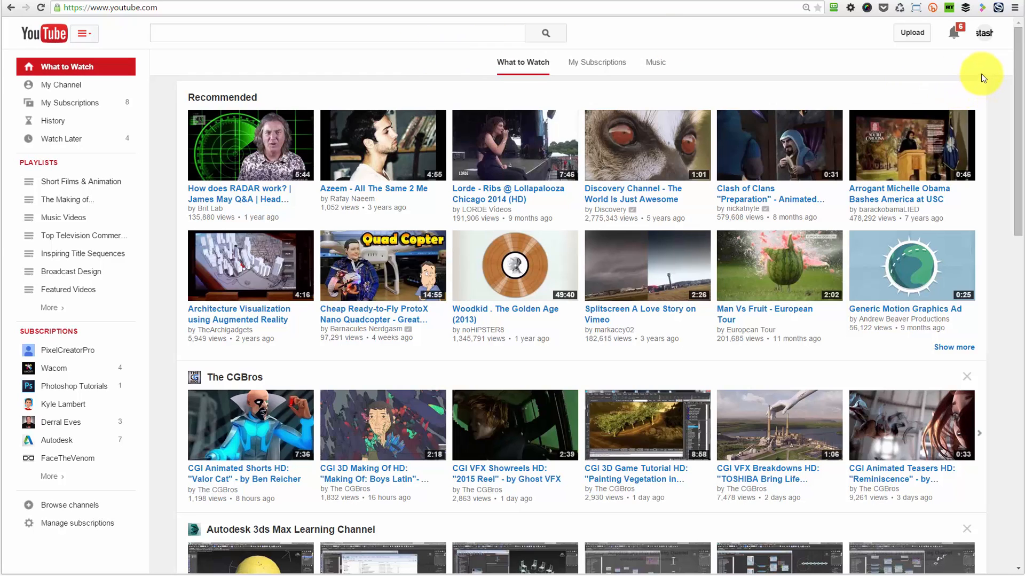
pyautogui.moveTo(987, 37)
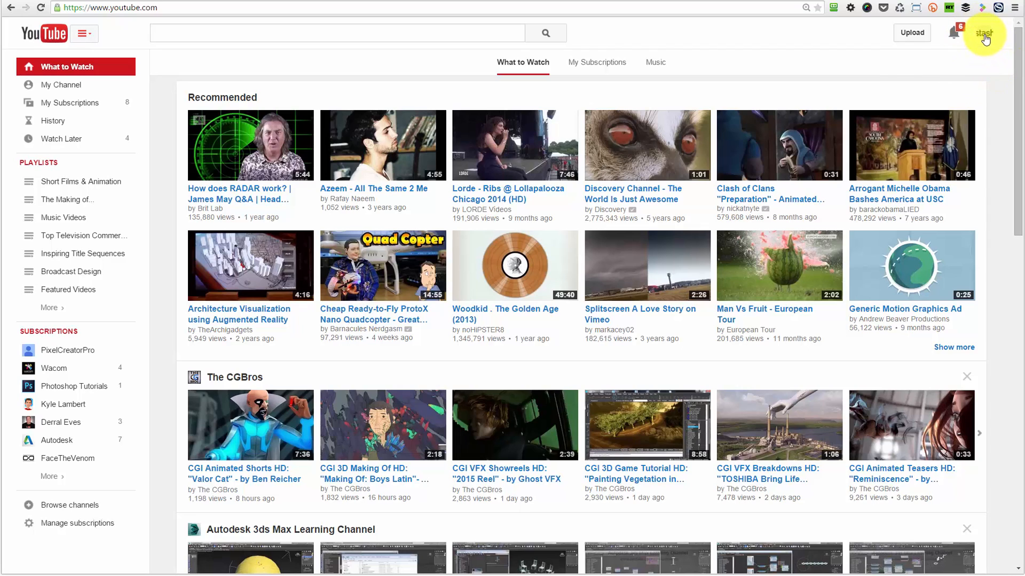
# - Reach the advanced account settings and highlight the channel ID text for copying
pyautogui.click(985, 32)
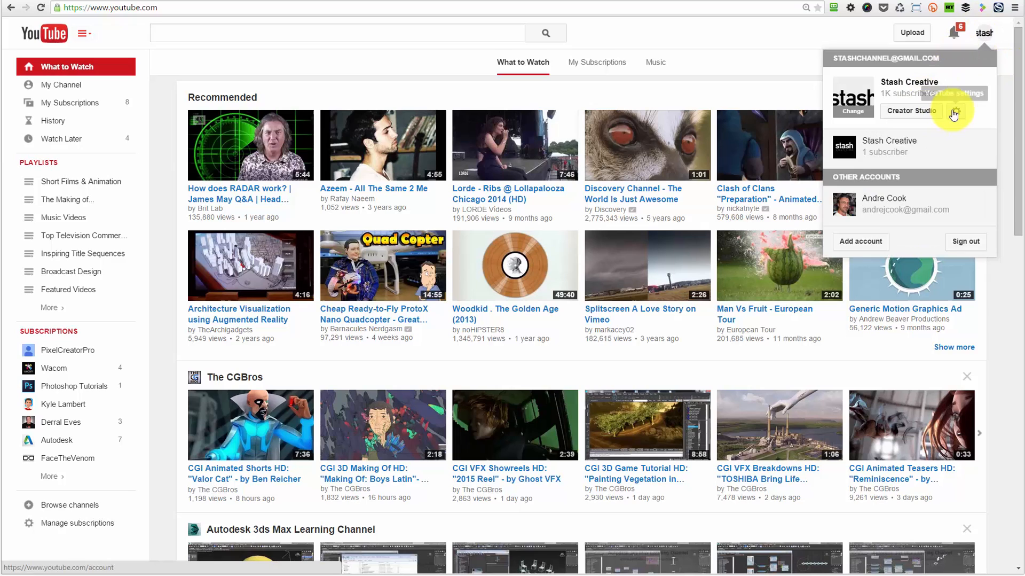
pyautogui.click(954, 111)
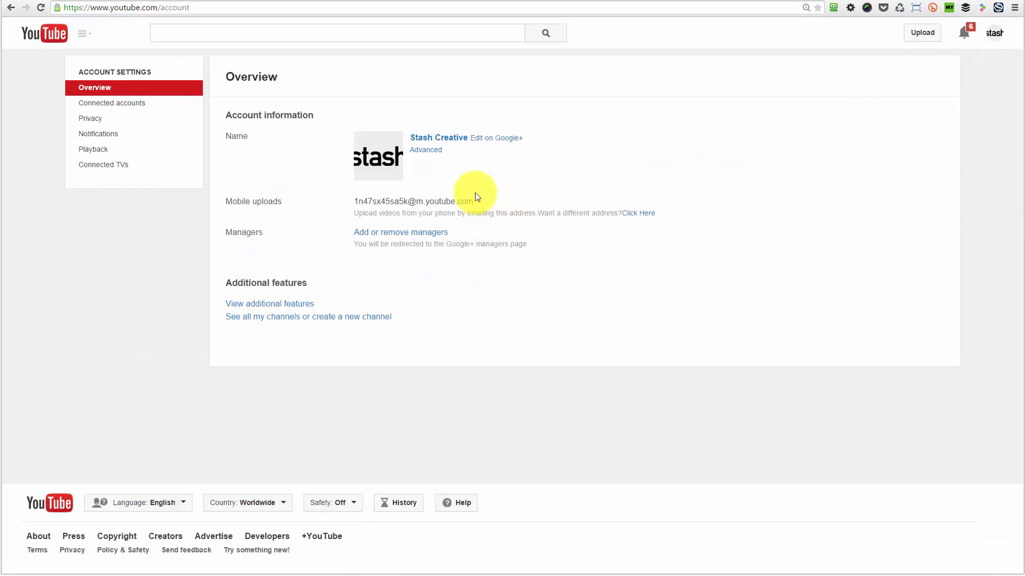
pyautogui.click(426, 150)
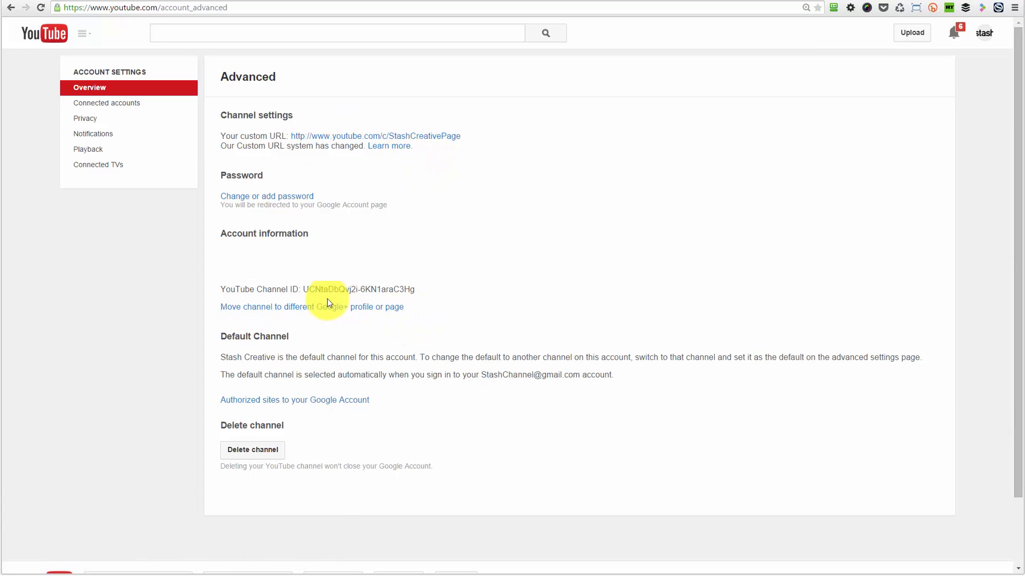
pyautogui.moveTo(302, 289); pyautogui.dragTo(415, 288)
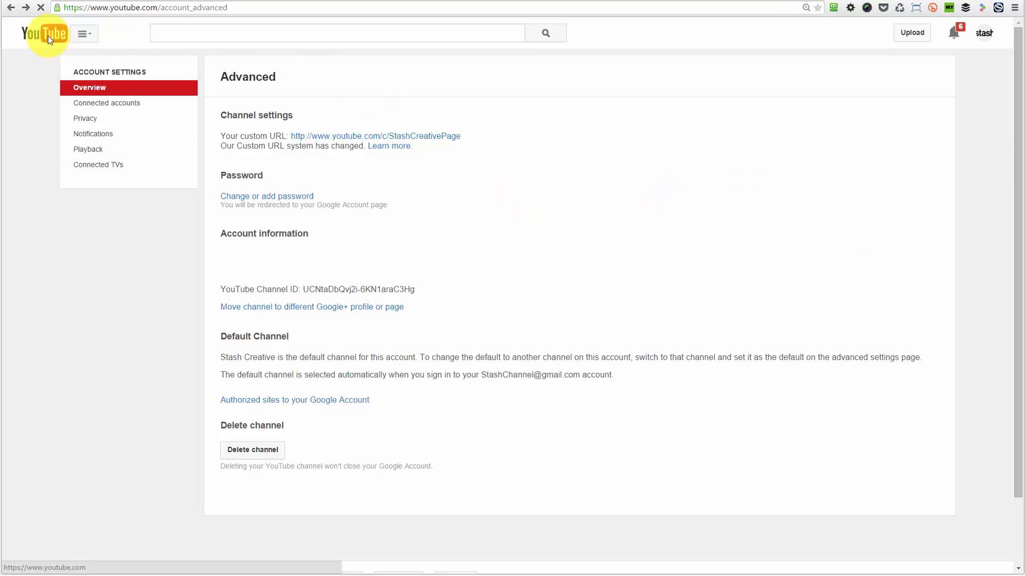
# - From the subscription manager, export all subscriptions as an XML file for RSS readers
pyautogui.click(45, 34)
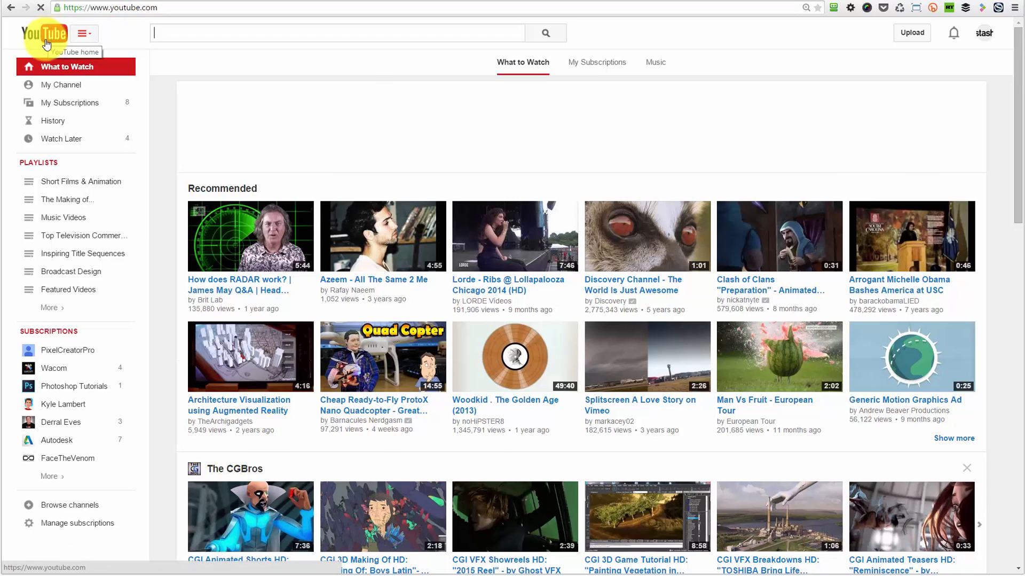
pyautogui.click(69, 103)
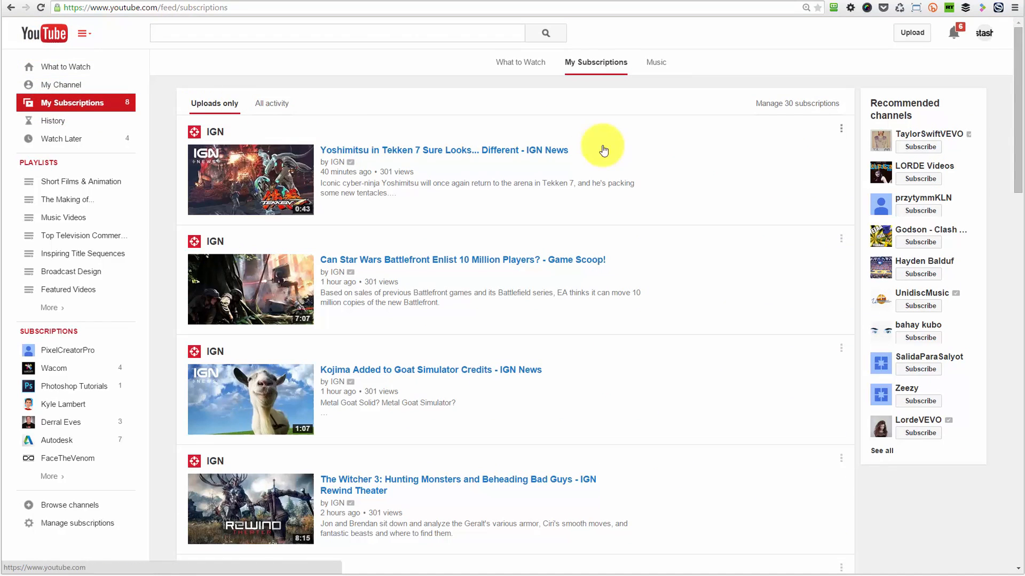
pyautogui.click(797, 104)
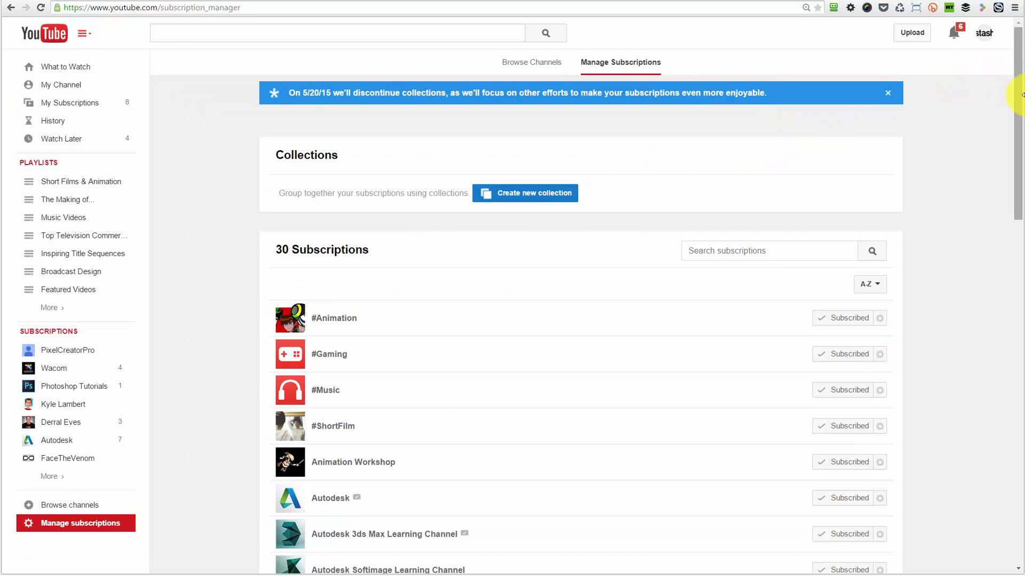
pyautogui.scroll(-3)
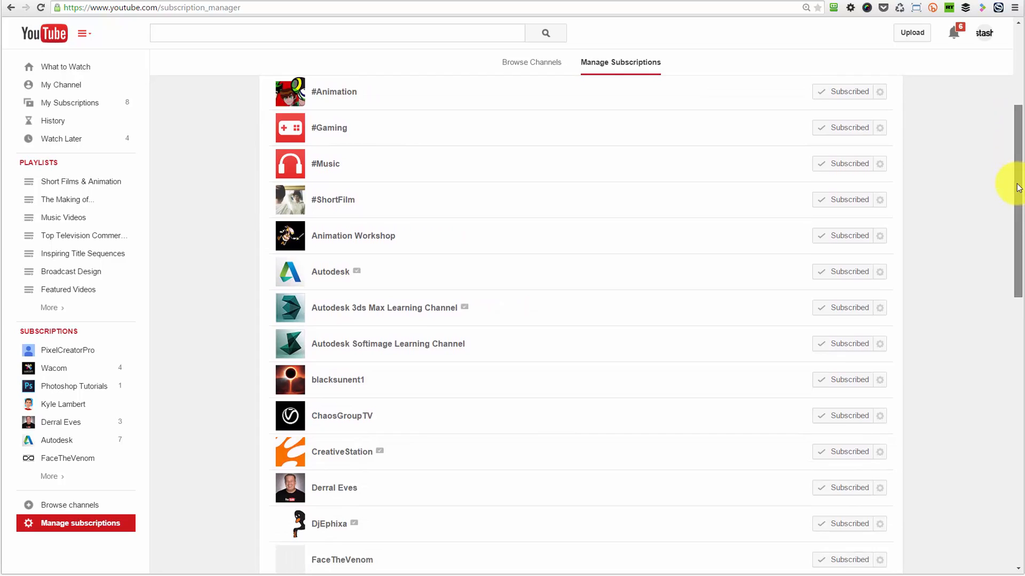
pyautogui.scroll(-3)
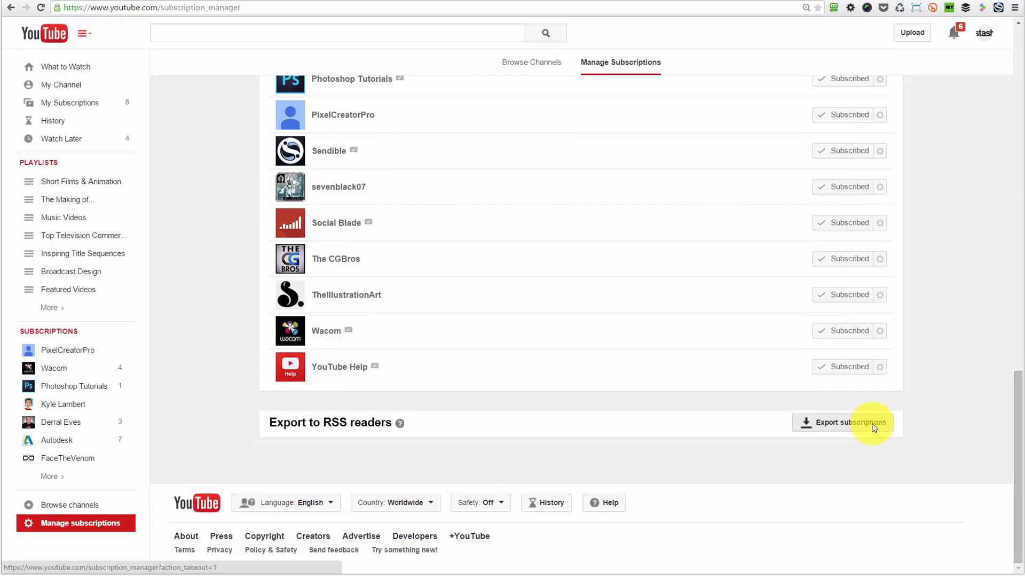
pyautogui.click(844, 422)
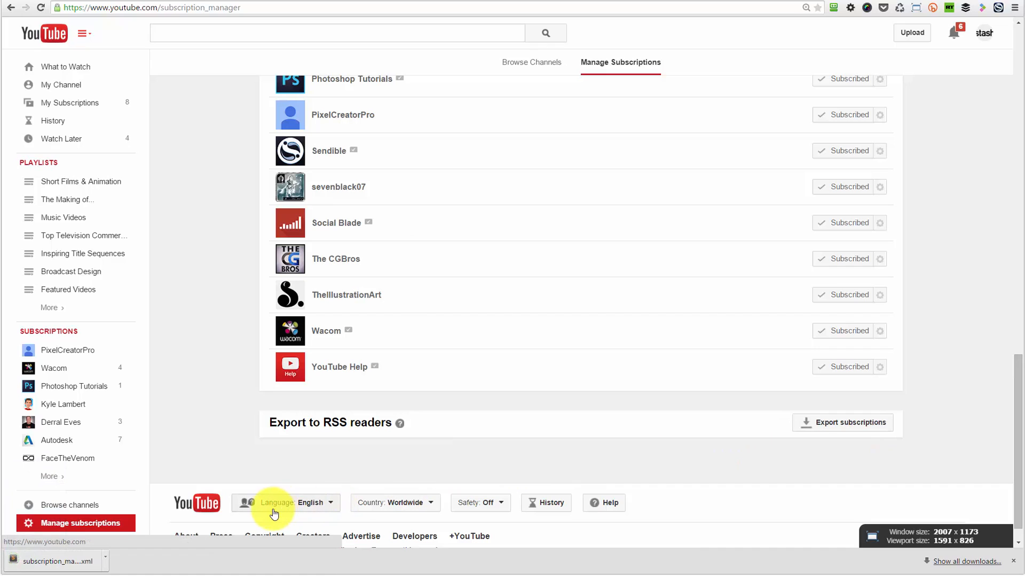
pyautogui.moveTo(96, 562)
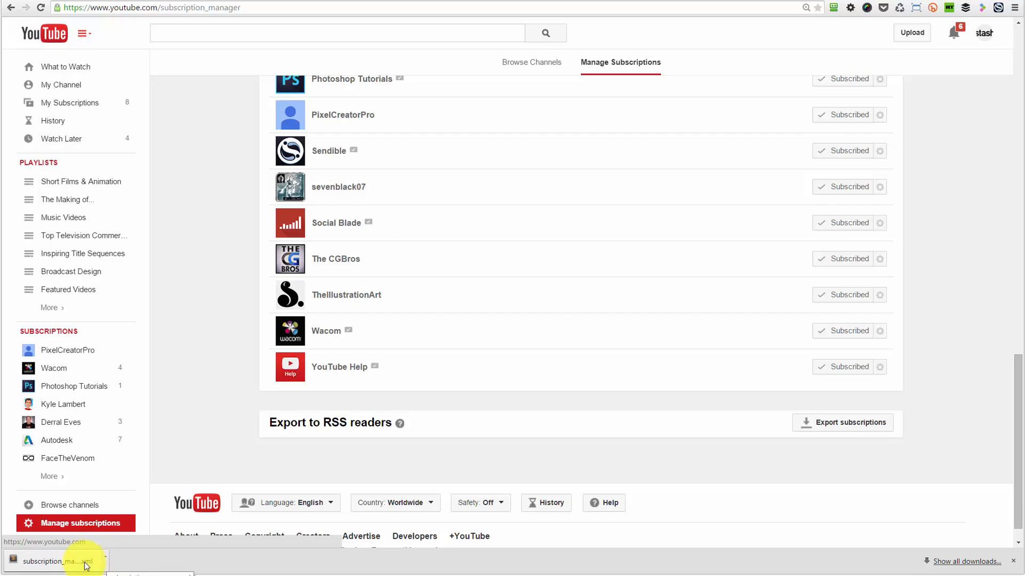
pyautogui.moveTo(106, 567)
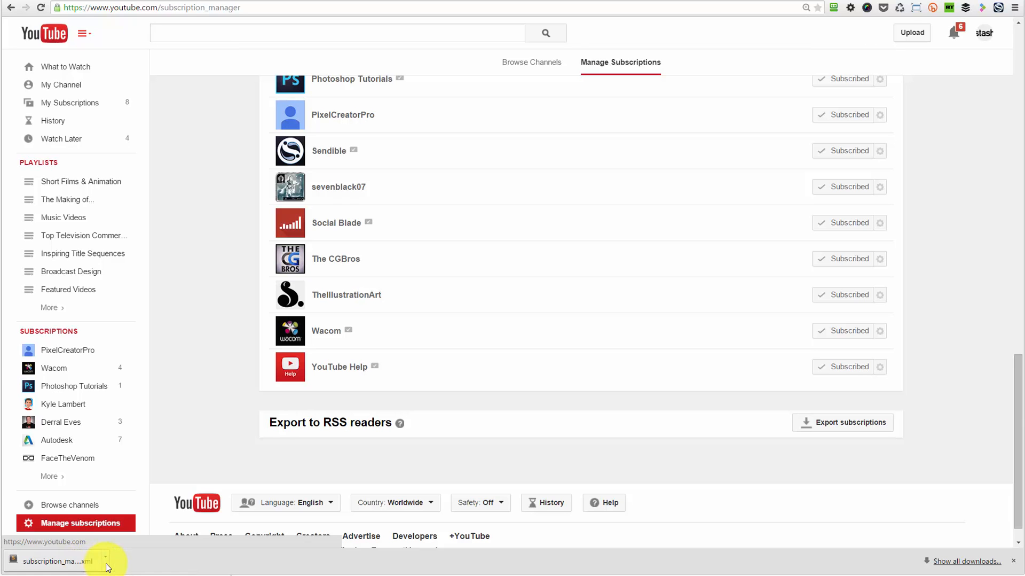
# - Show subscription_manager.xml in the Downloads folder and select it
pyautogui.click(99, 558)
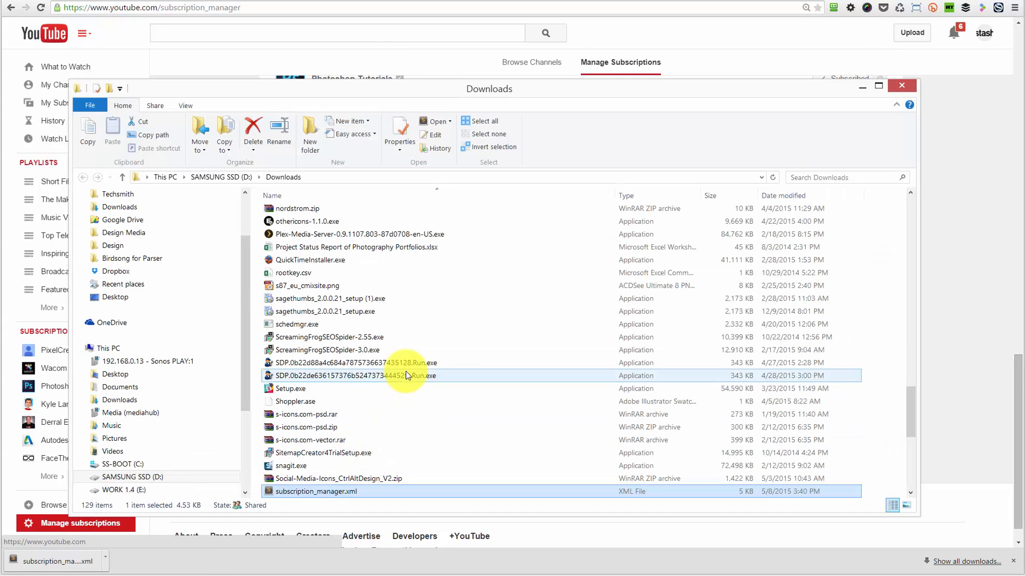
pyautogui.click(316, 491)
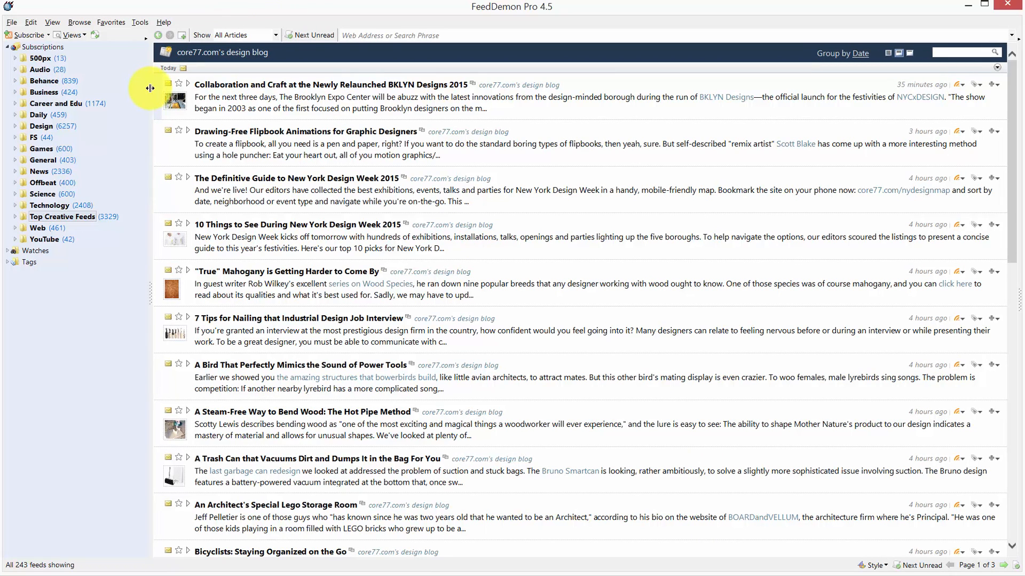
# - Start an Import Feeds from file, listing XML files, and choose subscription_manager.xml
pyautogui.click(10, 22)
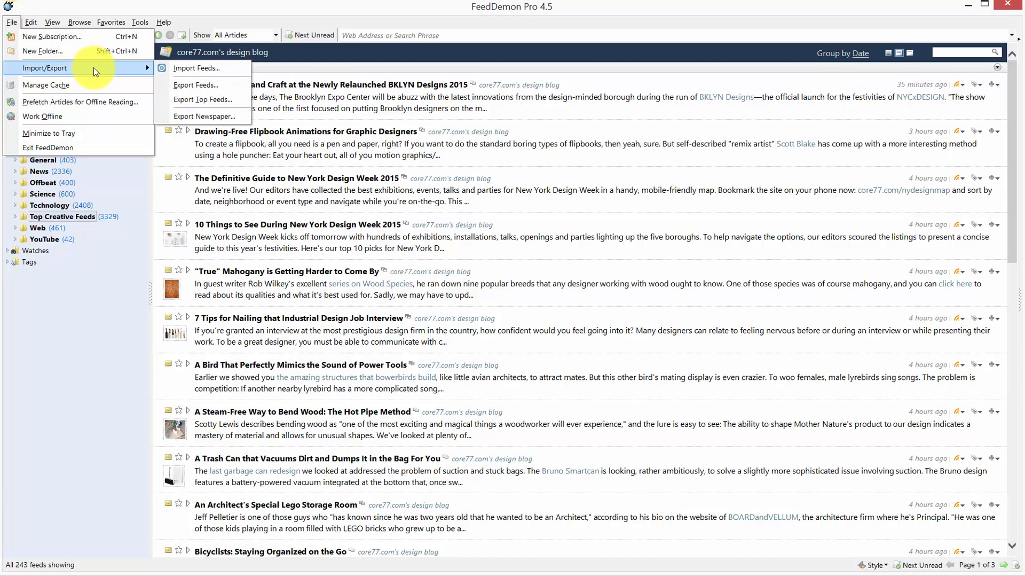
pyautogui.moveTo(205, 69)
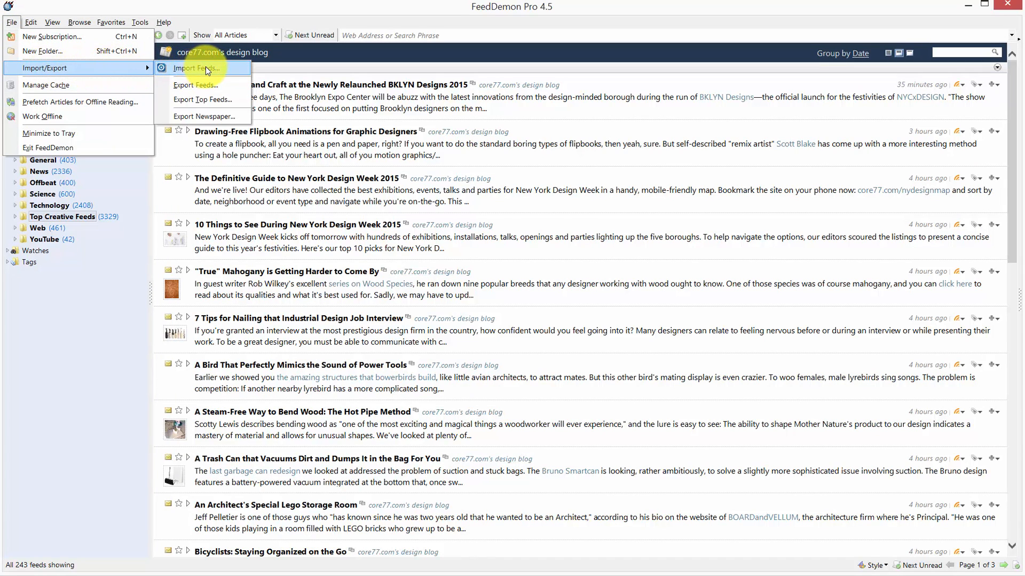
pyautogui.click(196, 68)
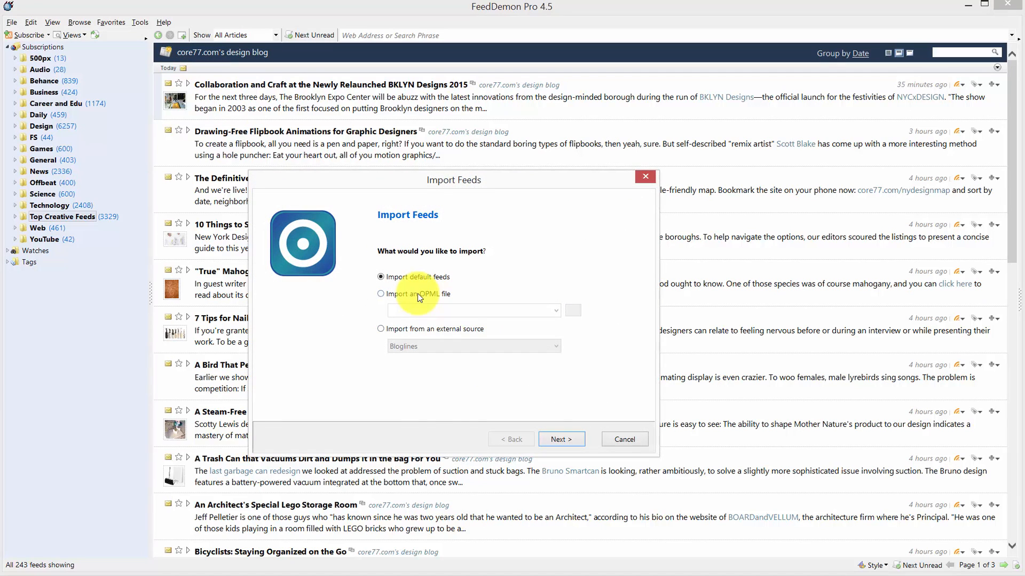
pyautogui.click(381, 294)
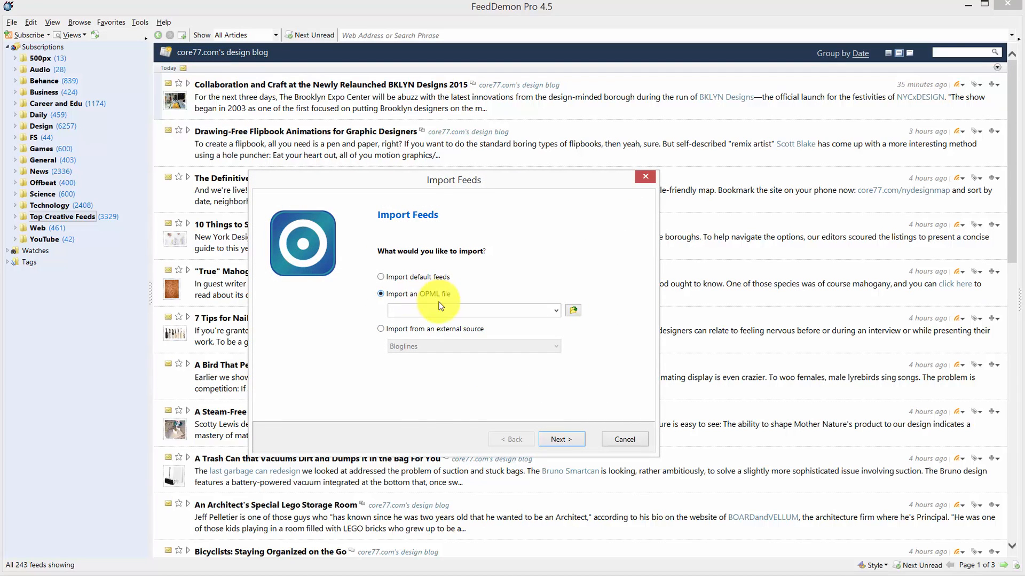
pyautogui.click(572, 309)
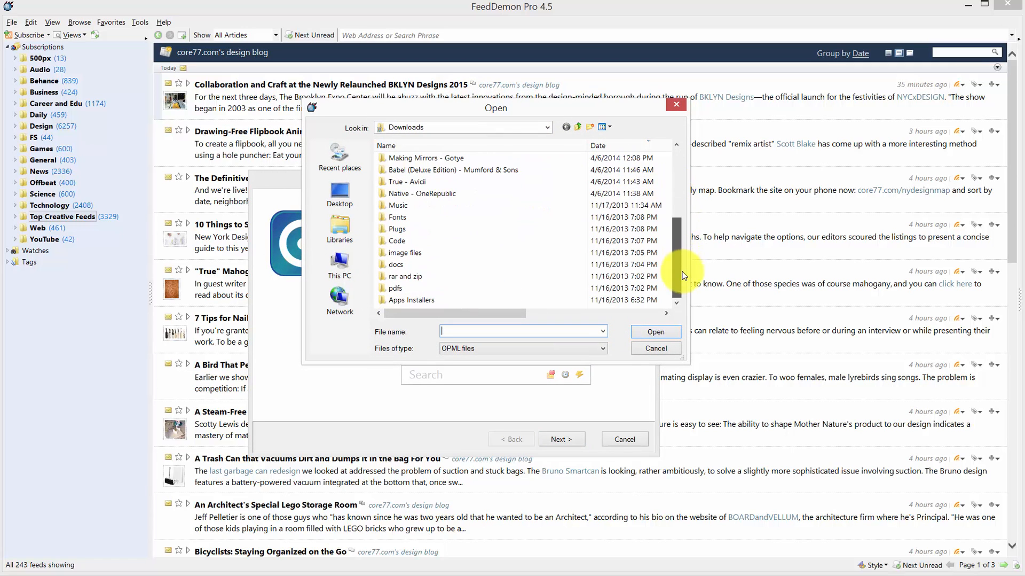
pyautogui.click(602, 348)
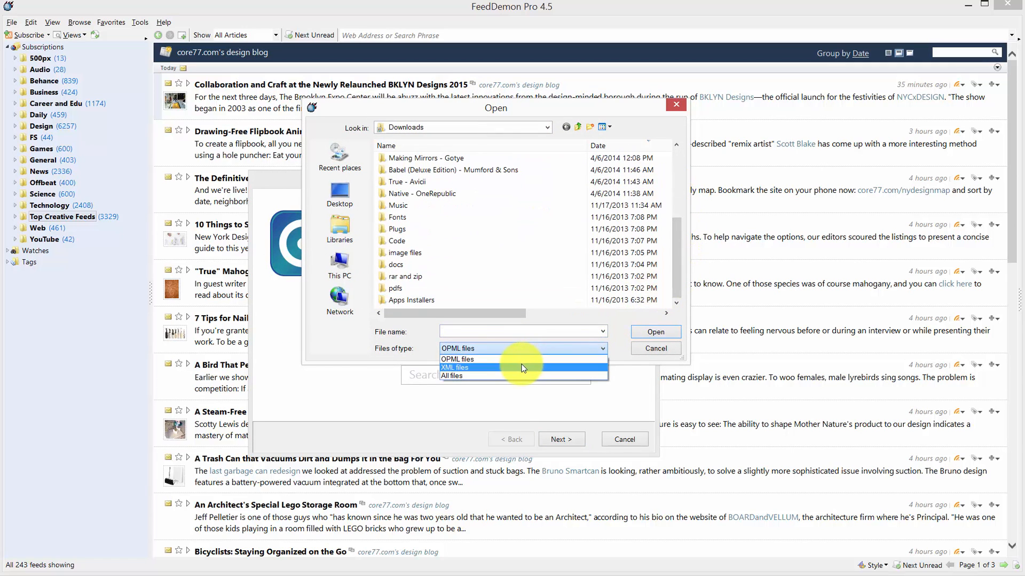
pyautogui.click(455, 367)
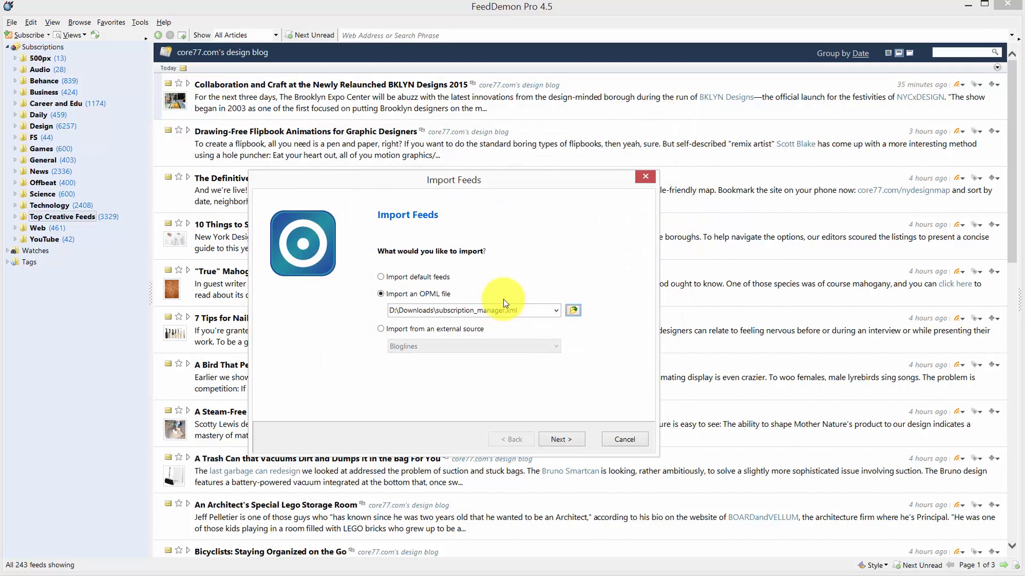
pyautogui.click(562, 439)
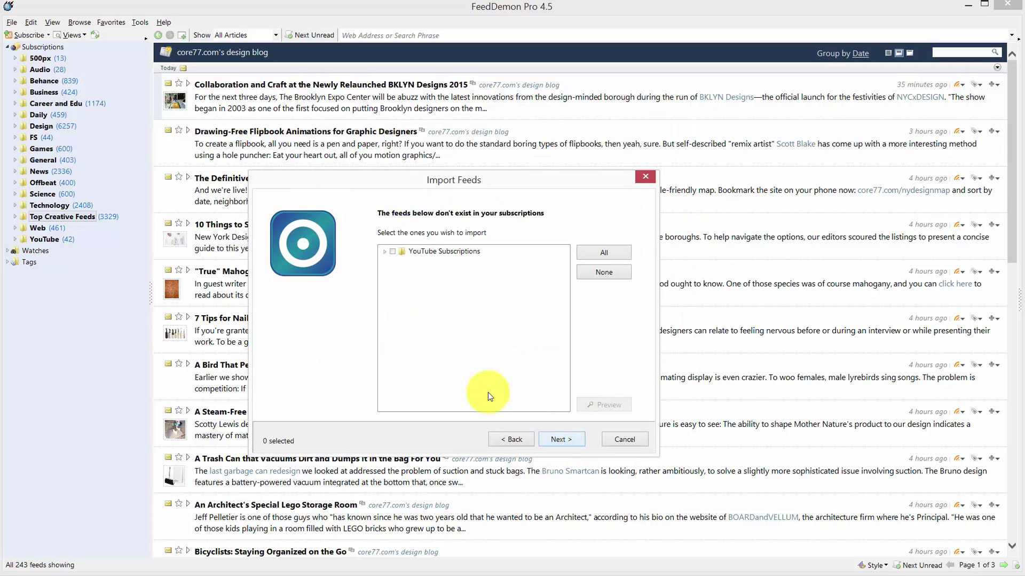
pyautogui.moveTo(386, 256)
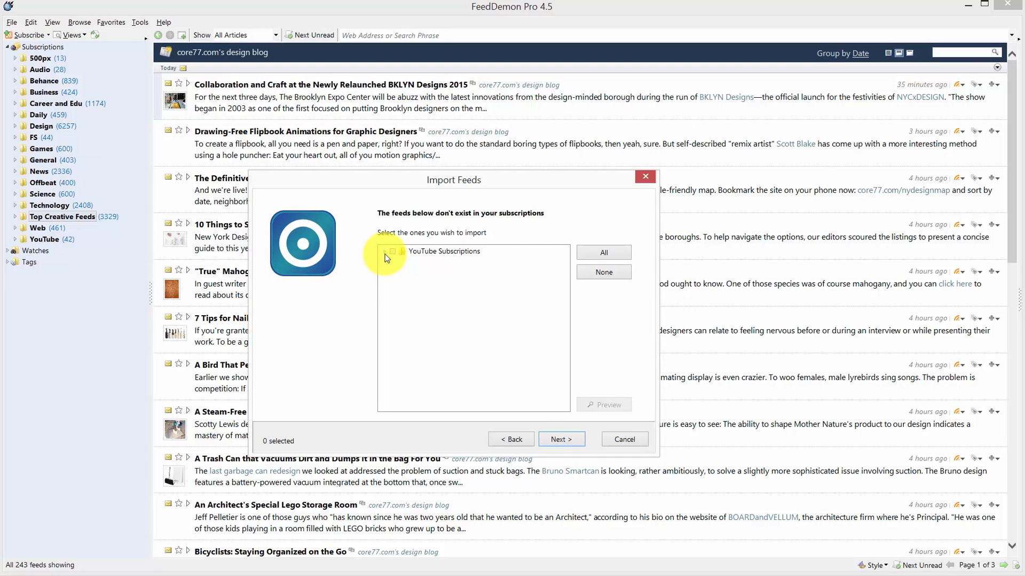
# - Tick only Wacom under YouTube Subscriptions, keep the folder structure and finish the import
pyautogui.click(385, 251)
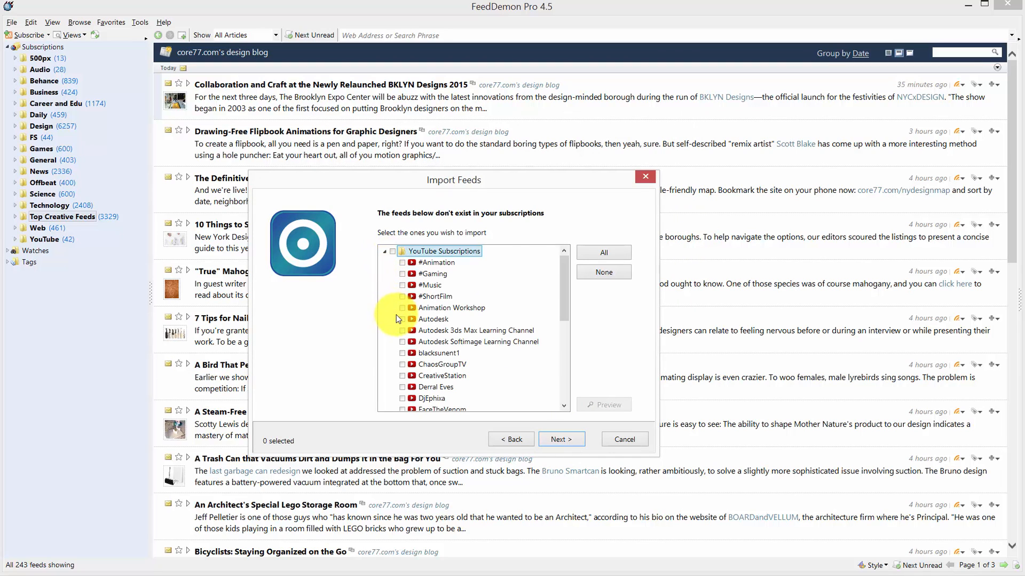
pyautogui.moveTo(566, 303)
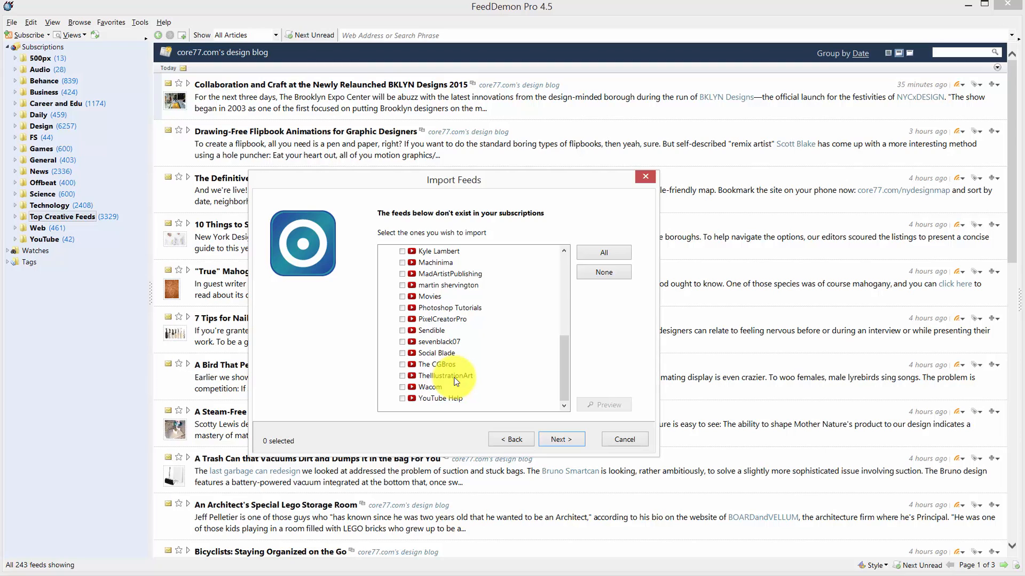
pyautogui.moveTo(463, 382)
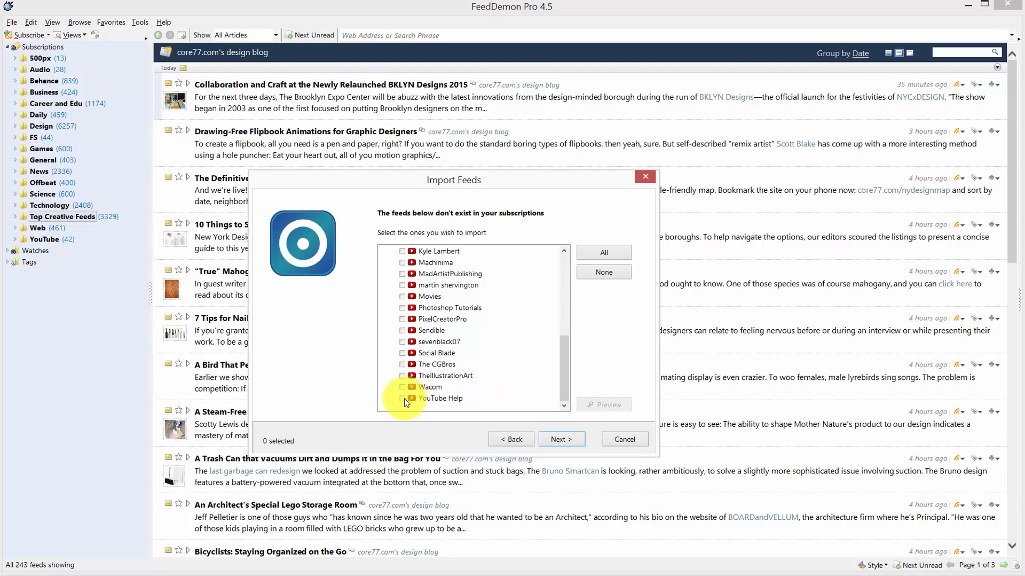
pyautogui.click(403, 386)
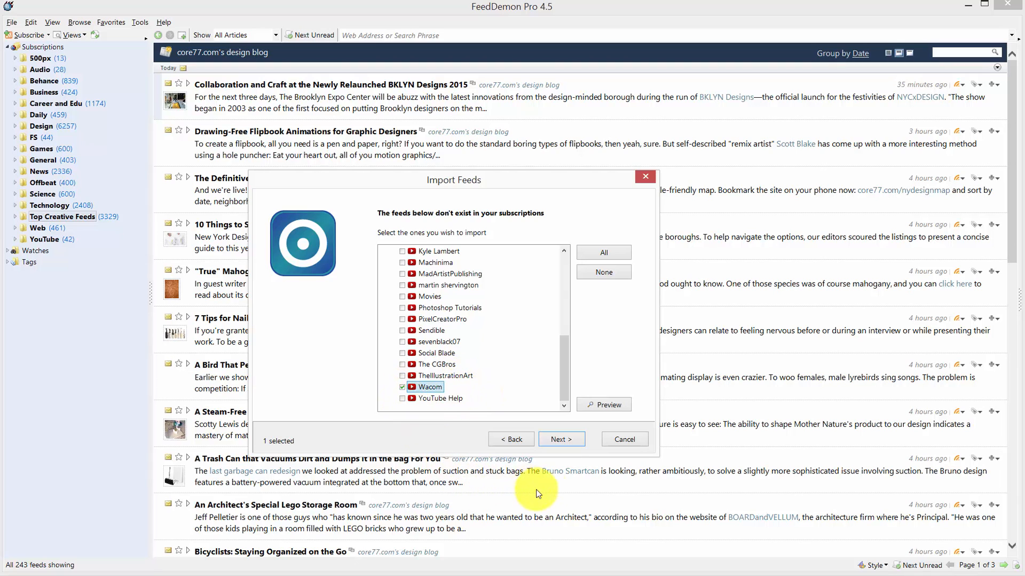
pyautogui.click(562, 439)
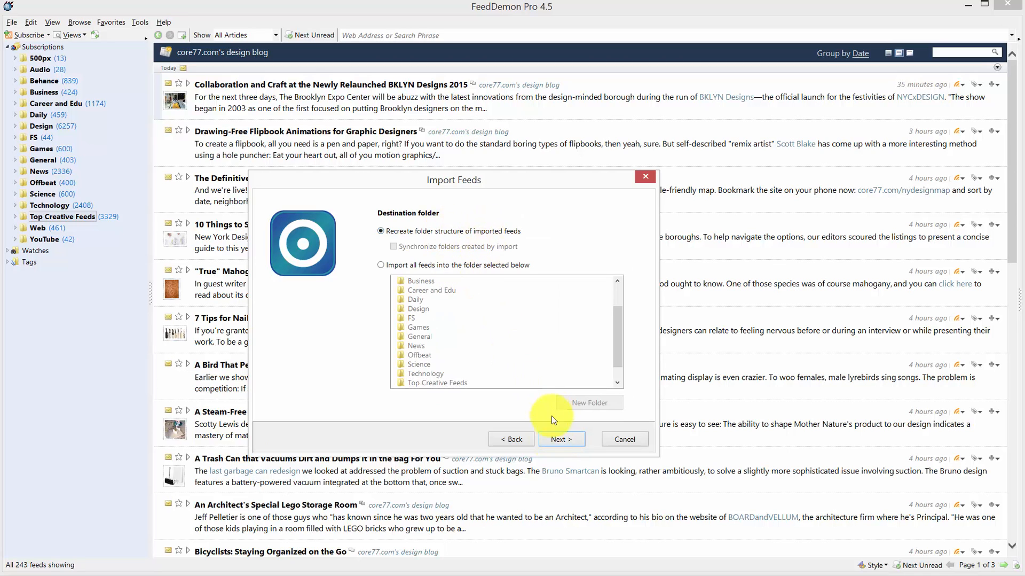
pyautogui.click(562, 440)
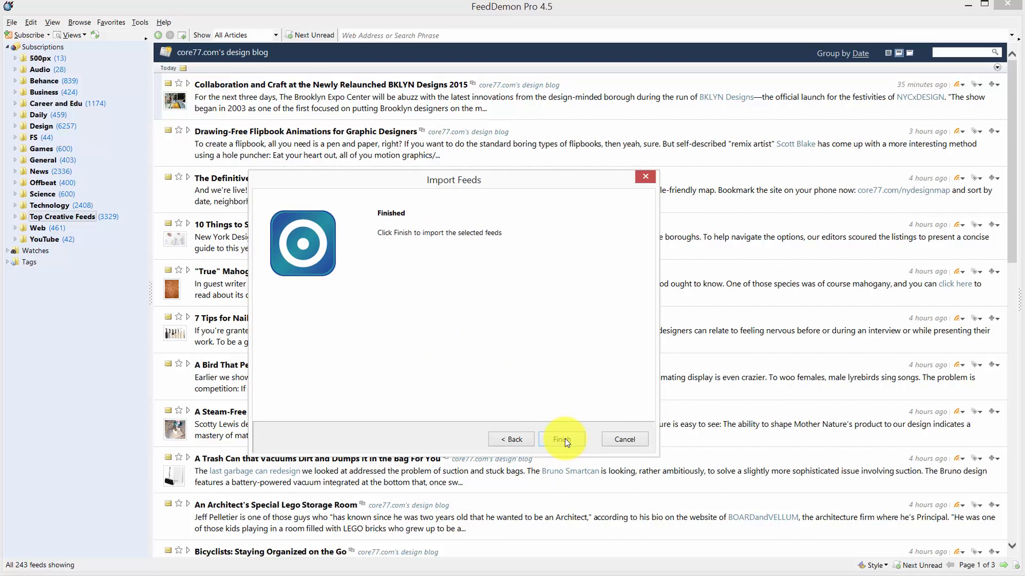
pyautogui.click(563, 439)
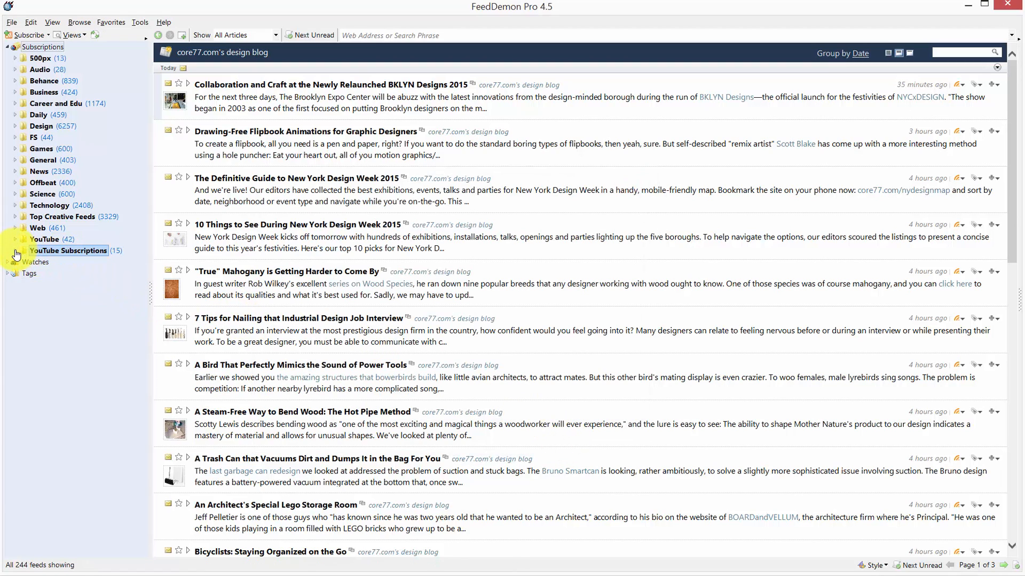
# - In the Wacom feed's properties, swap the channel_id in the Feed URL for another channel and save
pyautogui.click(14, 250)
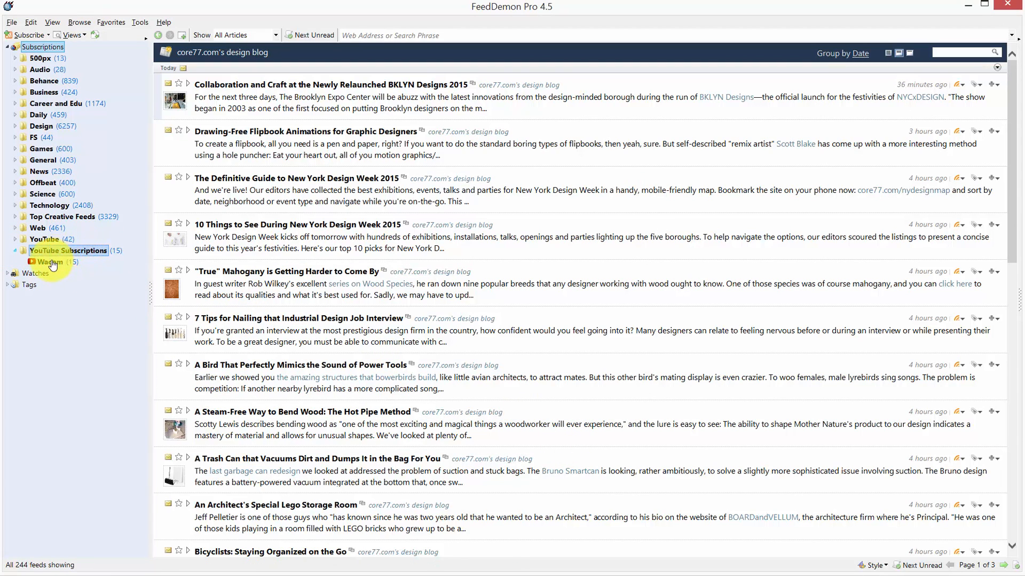
pyautogui.click(51, 262)
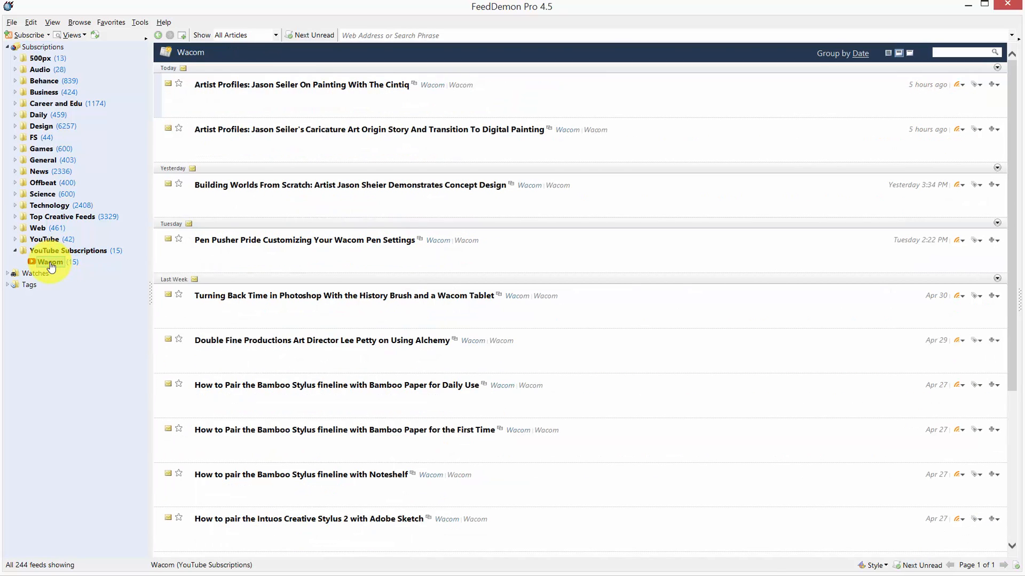
pyautogui.rightClick(51, 262)
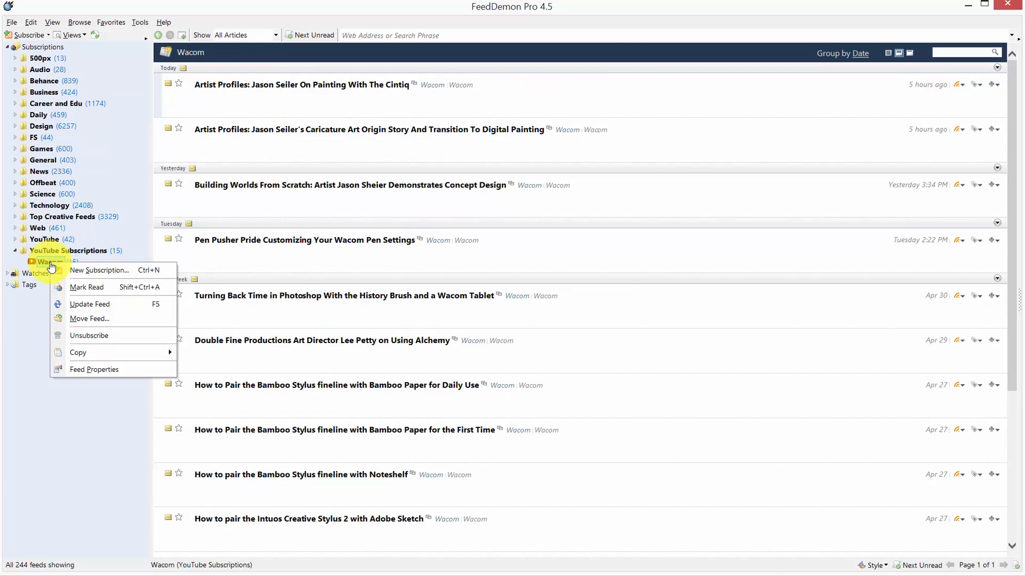
pyautogui.moveTo(94, 370)
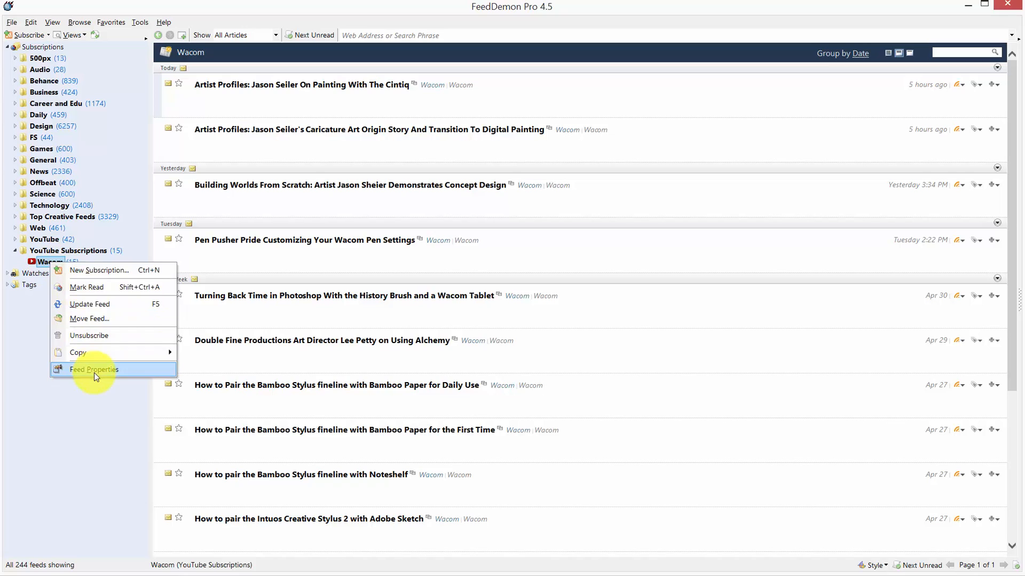
pyautogui.click(94, 370)
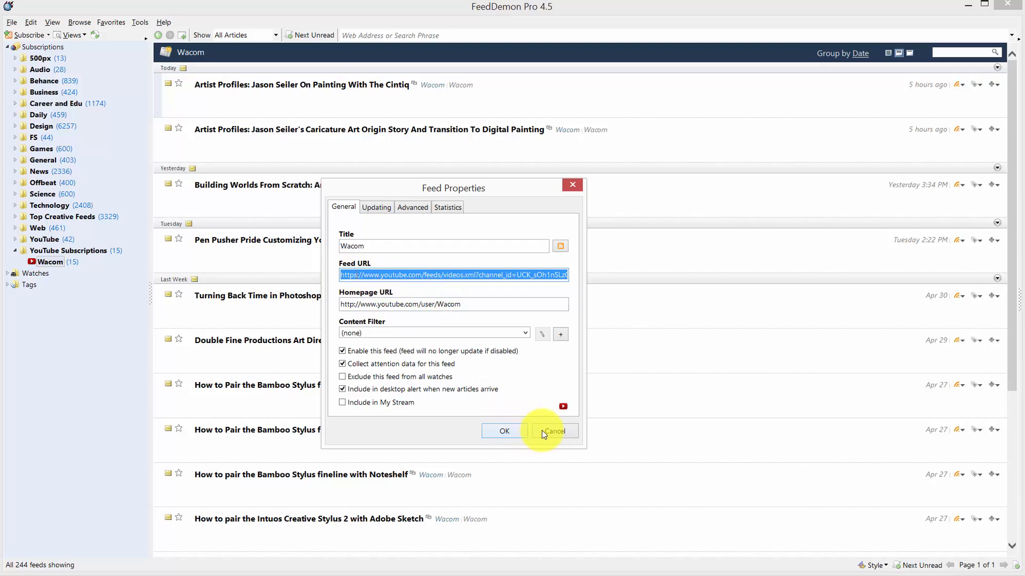
pyautogui.moveTo(549, 433)
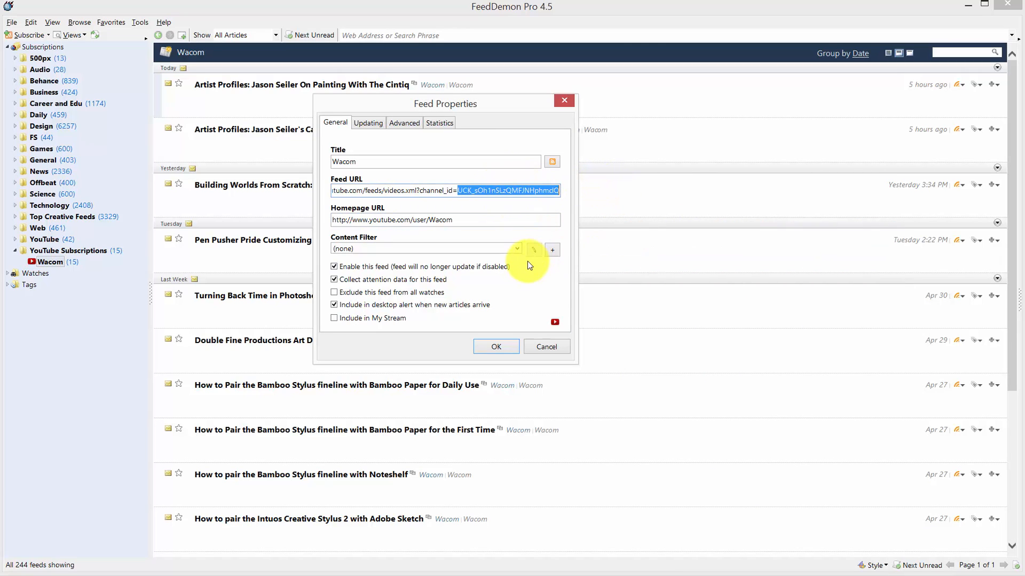
pyautogui.moveTo(524, 291)
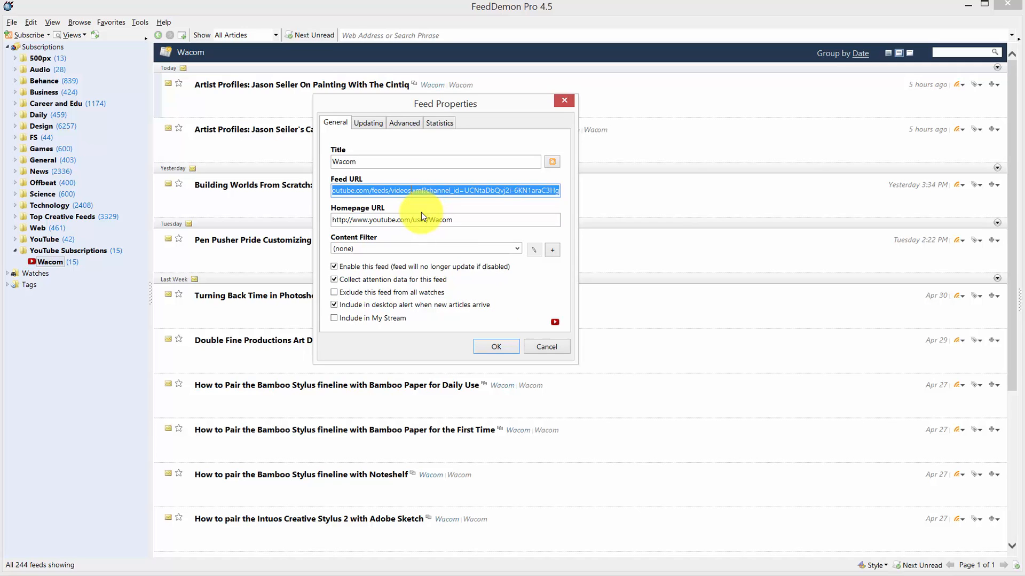
pyautogui.click(495, 346)
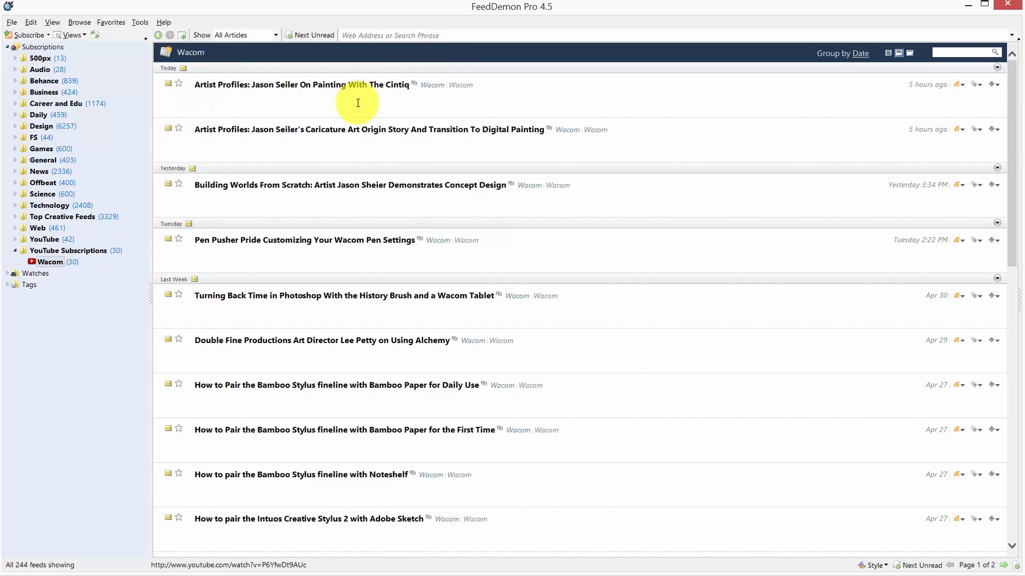
# - Add a new subscription in YouTube Subscriptions titled Stash Creative 2 after the duplicate warning
pyautogui.click(68, 251)
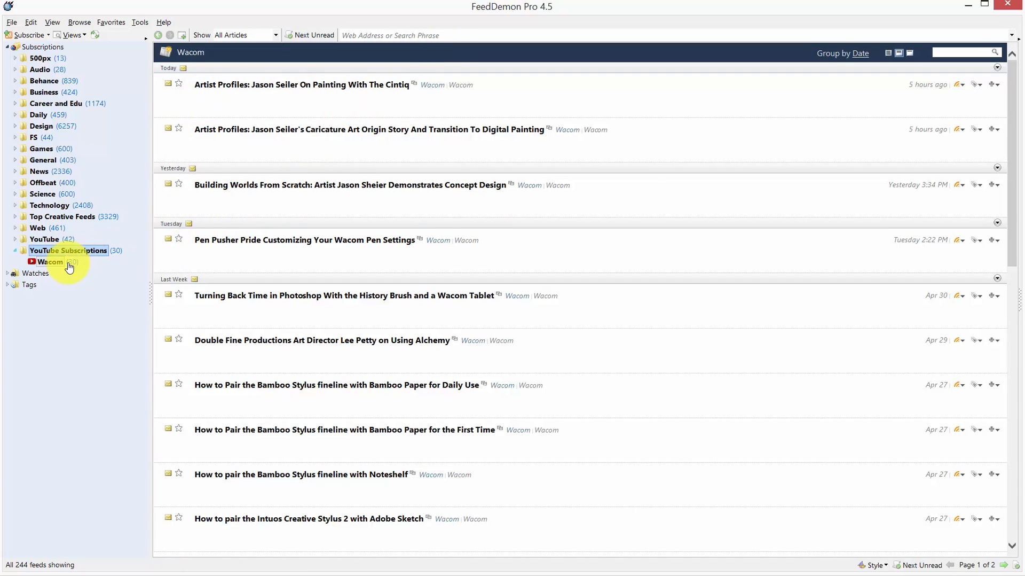
pyautogui.rightClick(69, 251)
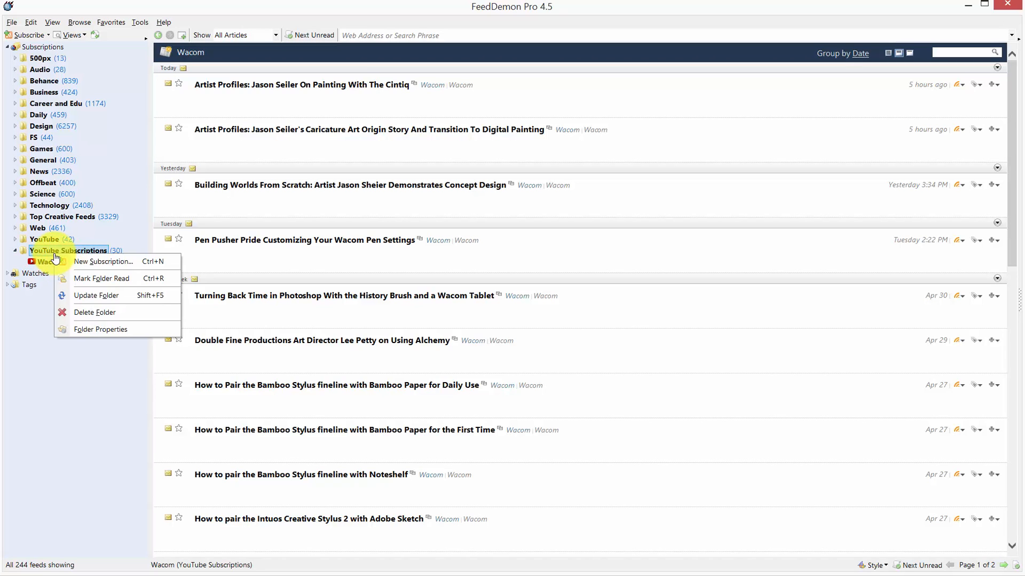
pyautogui.click(102, 262)
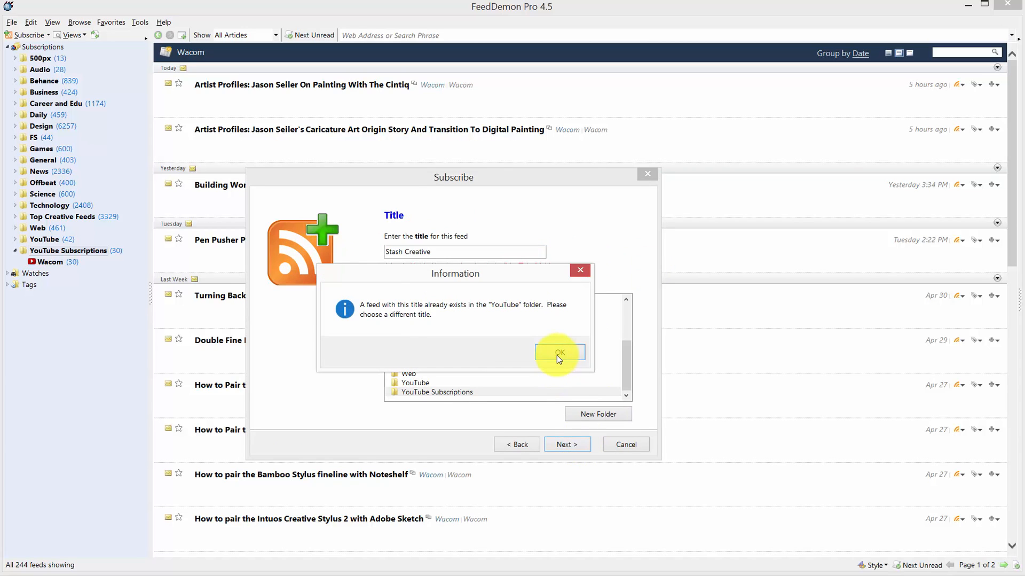
pyautogui.click(560, 353)
pyautogui.write(' 2')
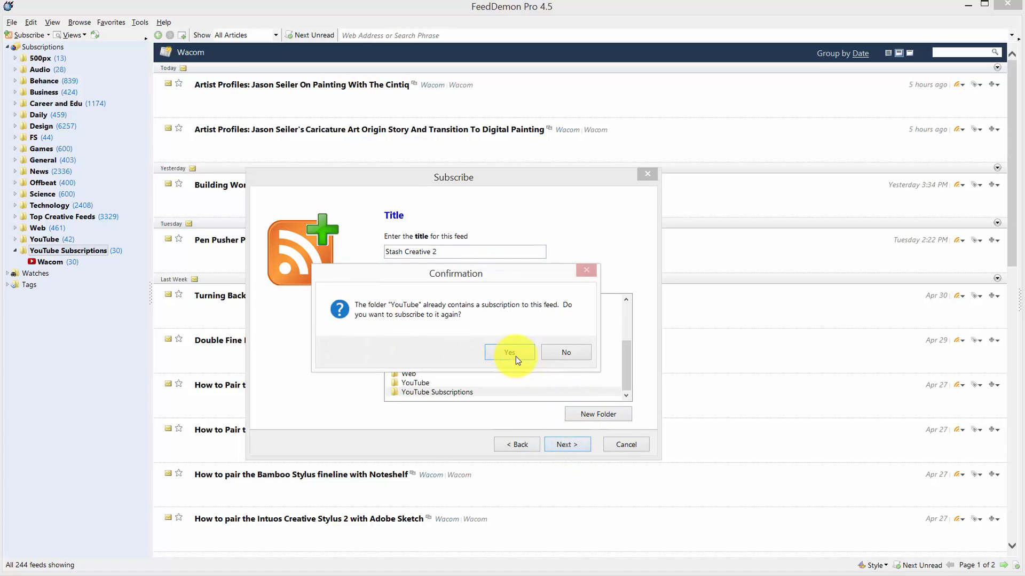
pyautogui.click(510, 352)
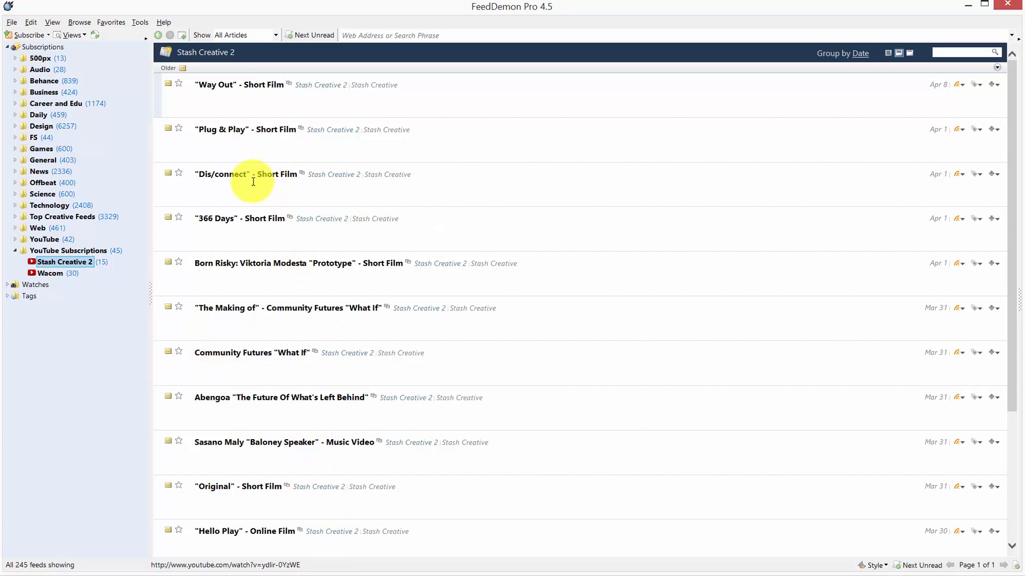
pyautogui.scroll(-3)
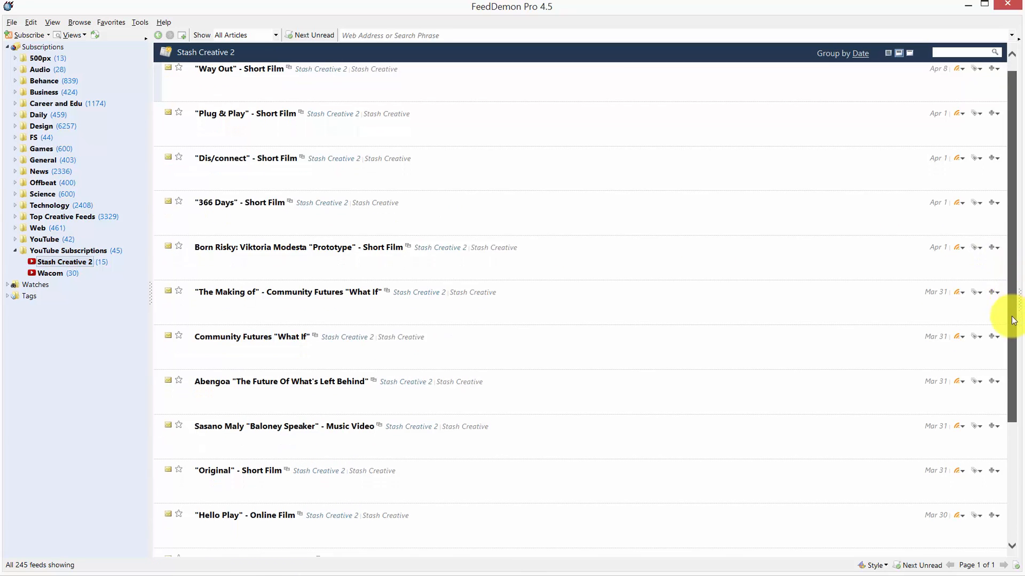